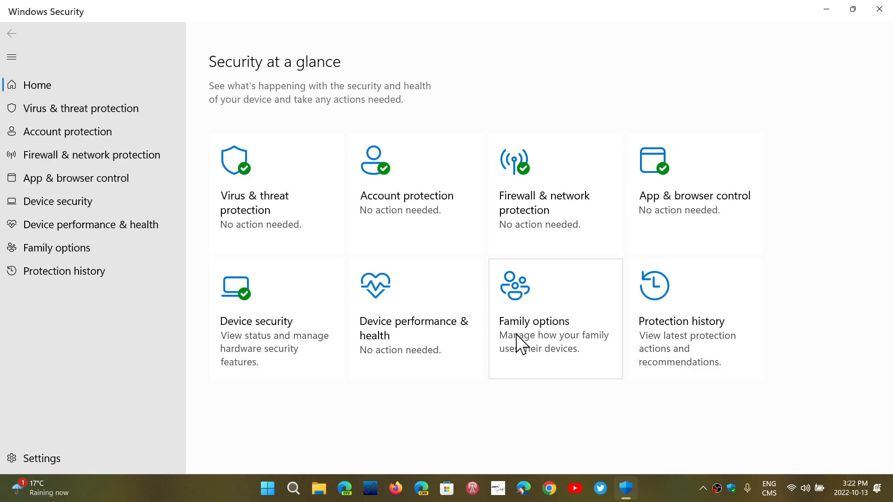
mouse_move(521, 333)
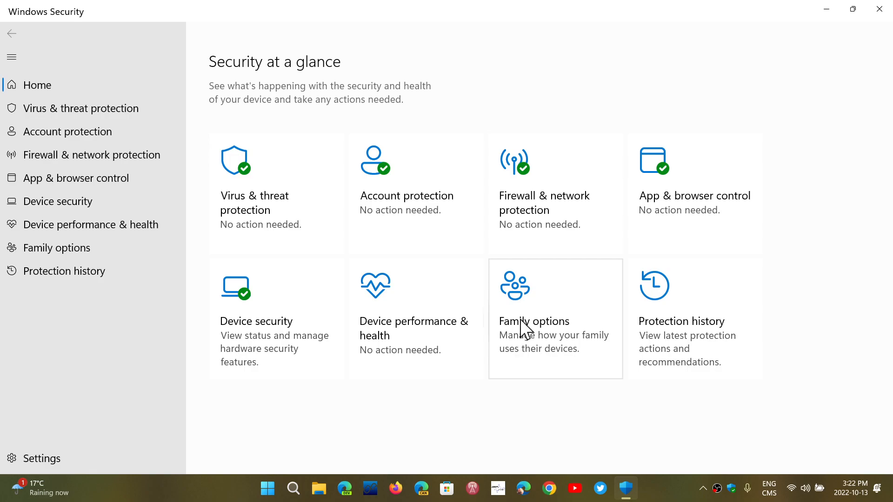
mouse_move(269, 217)
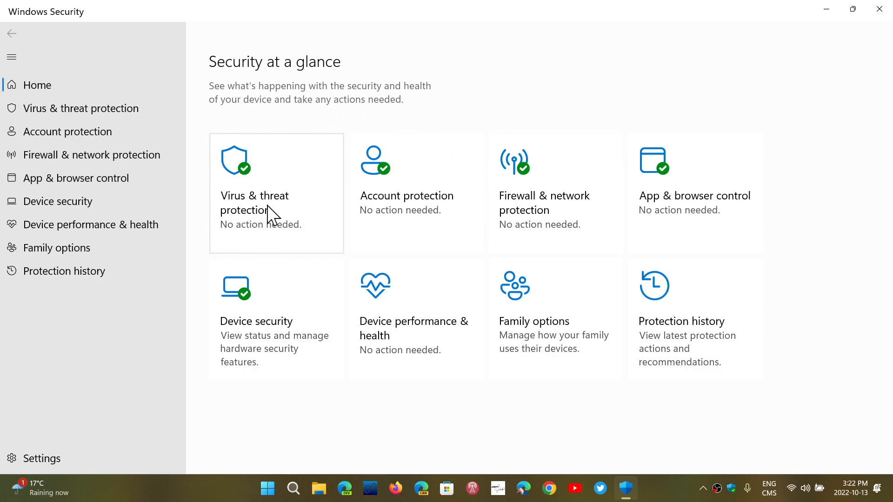
Step: Open the Virus & threat protection page from its tile on the Home page
click(277, 193)
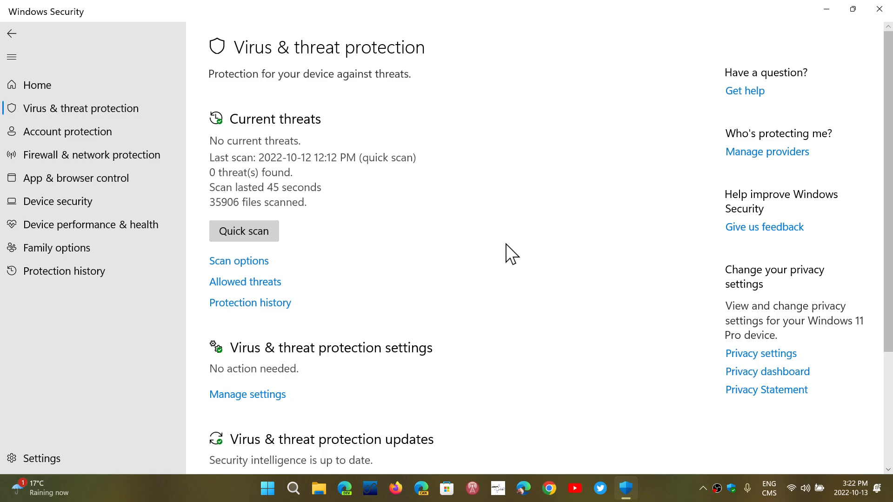
mouse_move(239, 132)
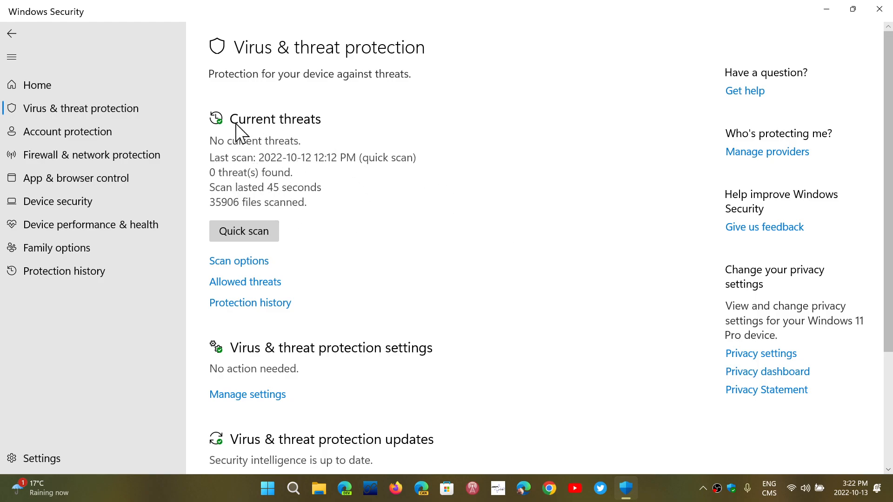
mouse_move(342, 227)
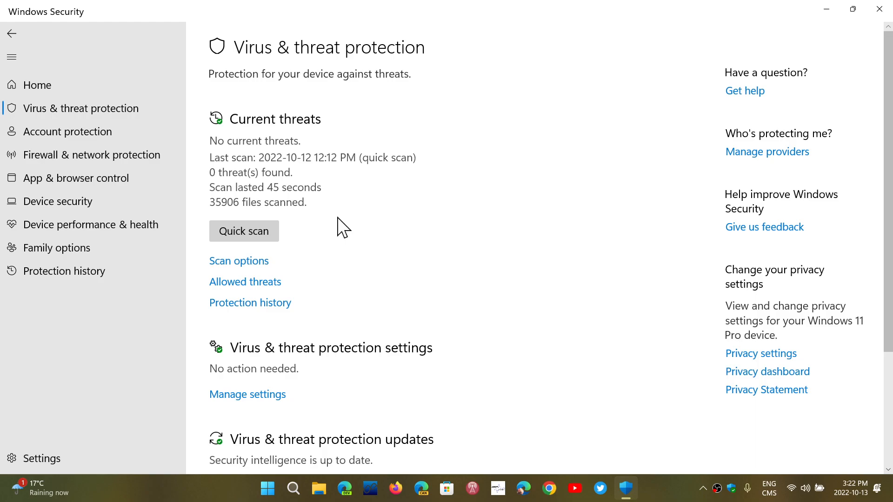
mouse_move(387, 266)
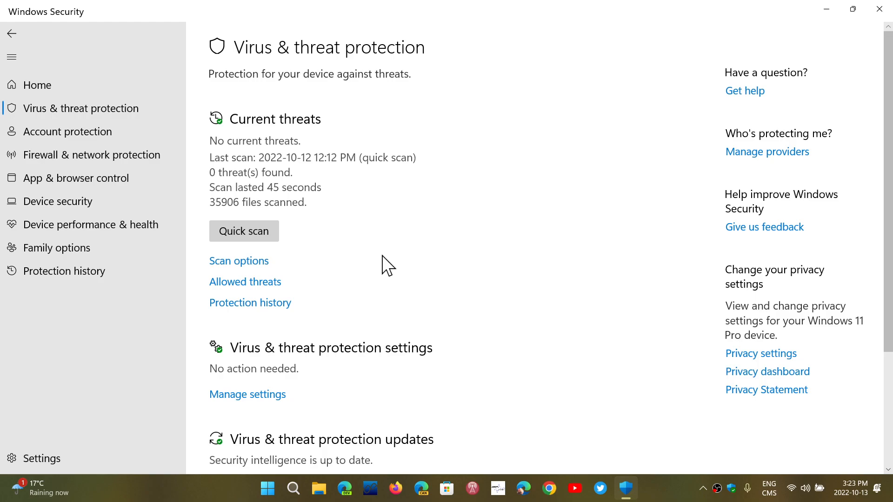
mouse_move(238, 261)
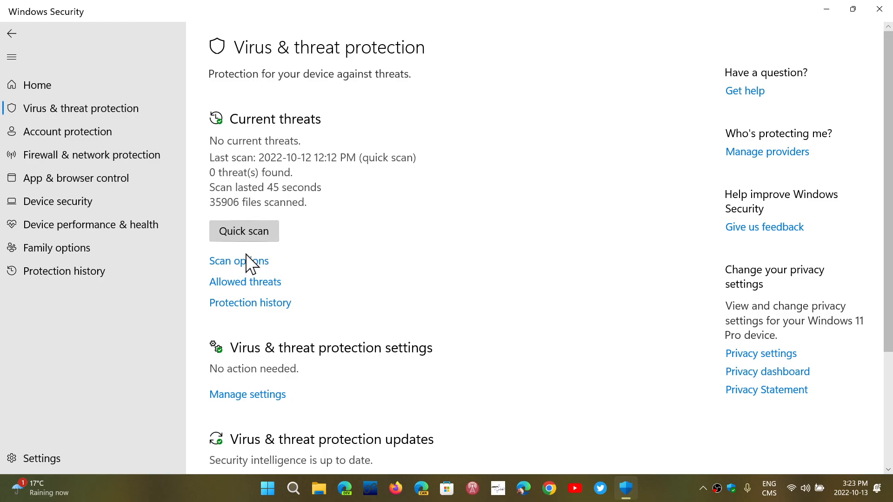
Step: Show the Scan options page listing quick, full, custom and offline scans
click(238, 261)
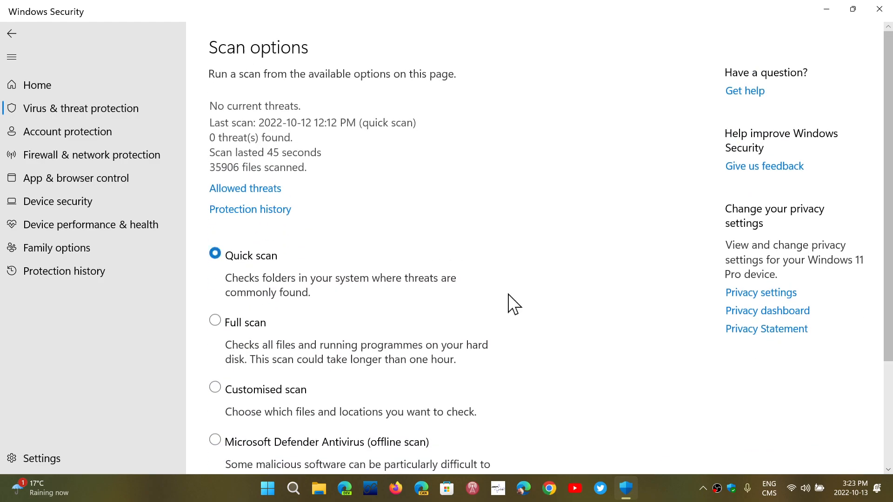
Step: Review the quick, full, custom and offline scan descriptions, then scroll back up
scroll(down, 3)
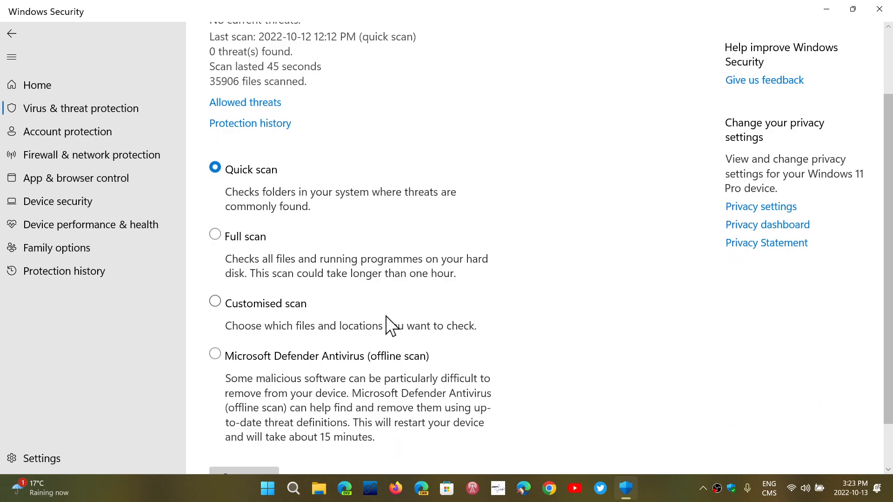
mouse_move(530, 371)
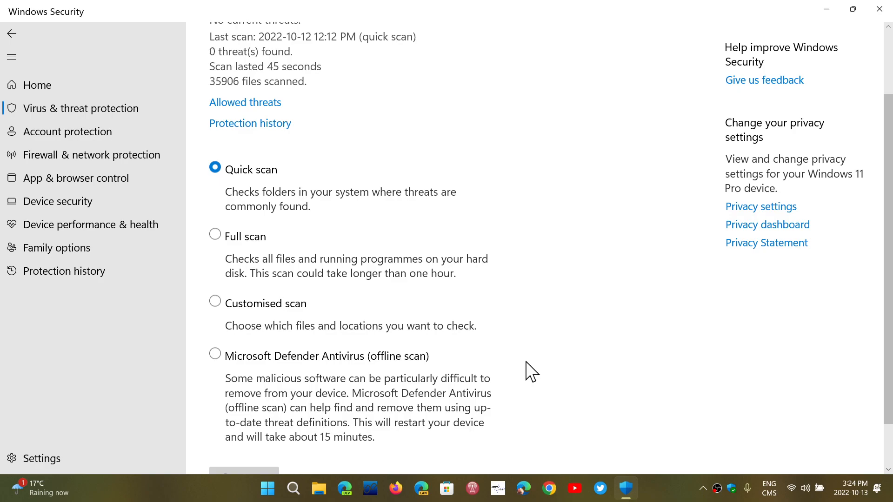
scroll(down, 3)
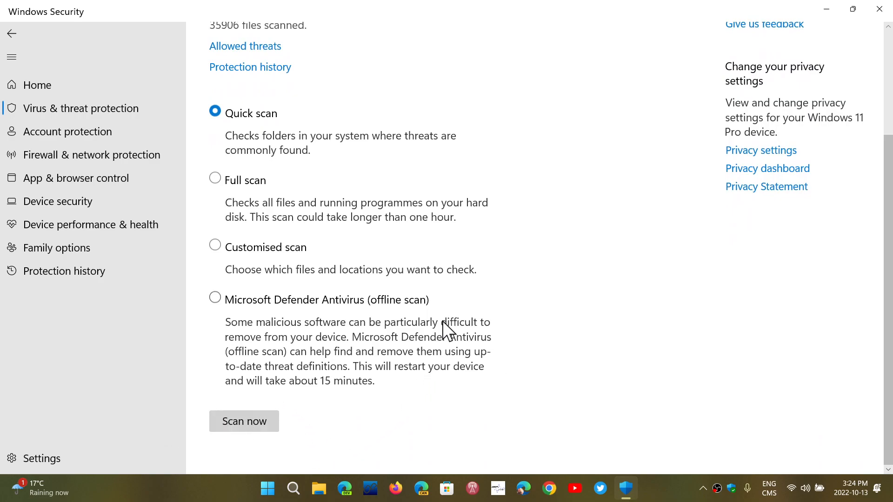
scroll(up, 3)
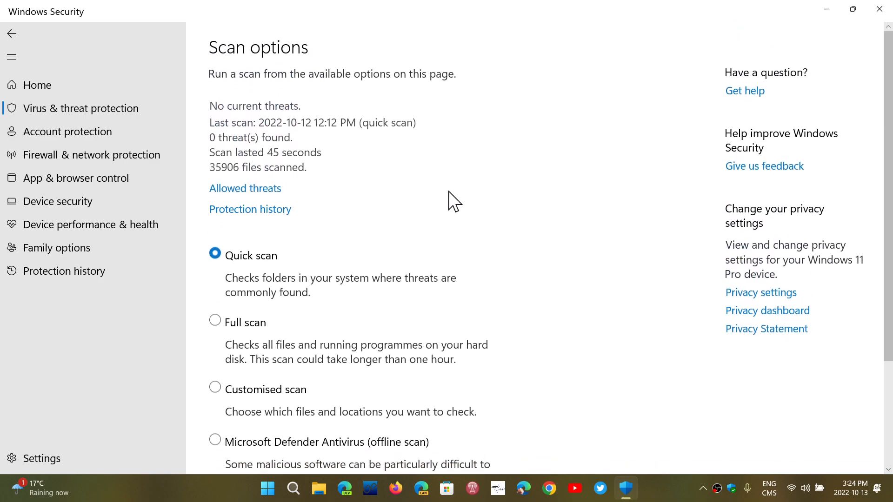
Step: Check the empty allowed threats list, then return to Scan options
click(245, 188)
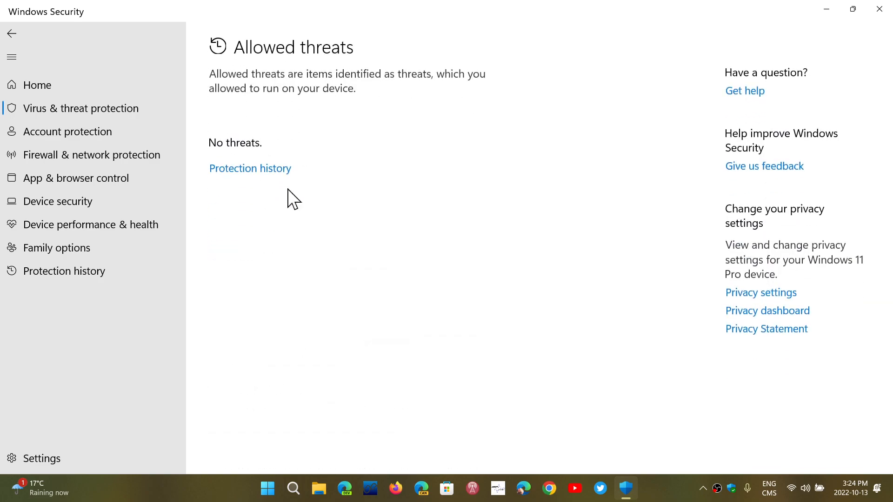
mouse_move(426, 273)
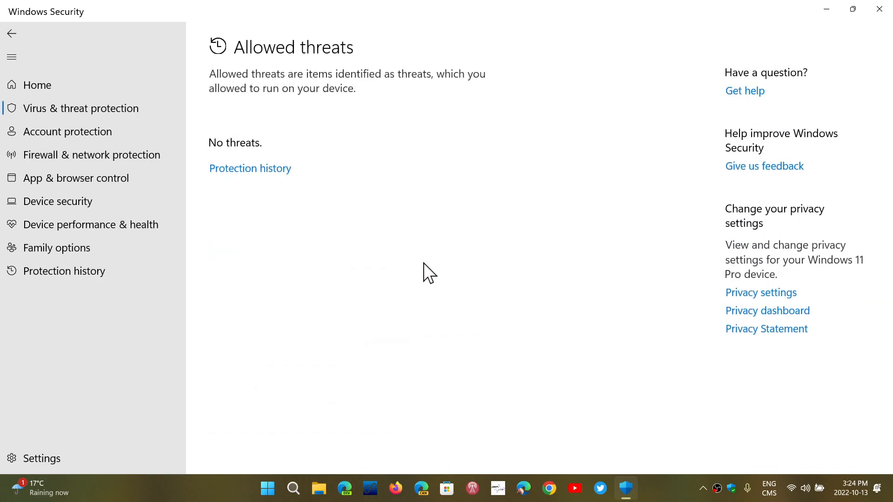
mouse_move(289, 129)
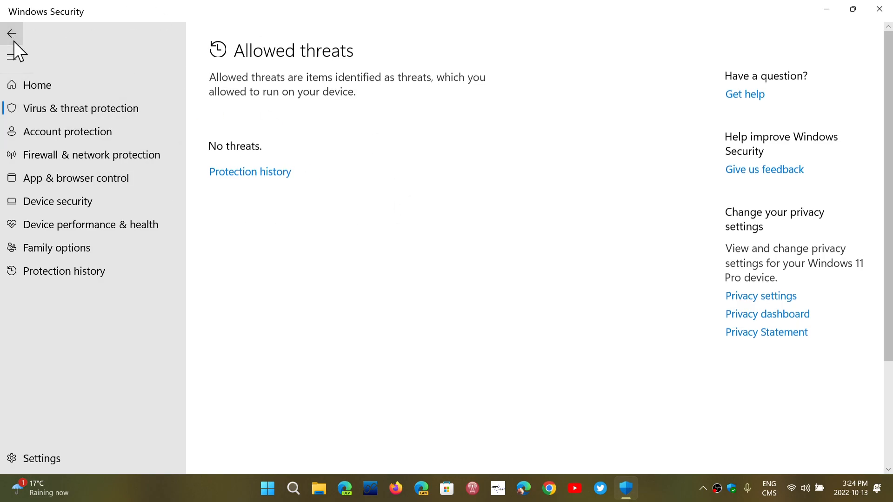
click(11, 33)
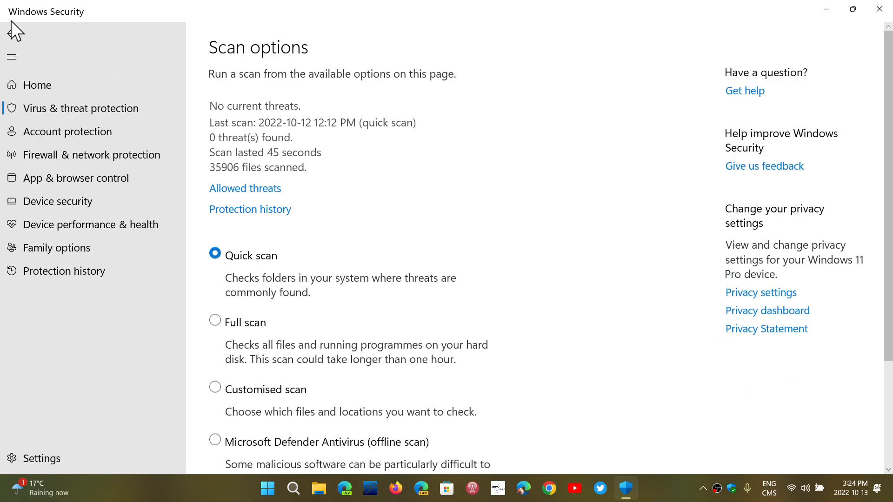
Step: Go back to the Virus & threat protection overview, which reports no current threats
click(11, 33)
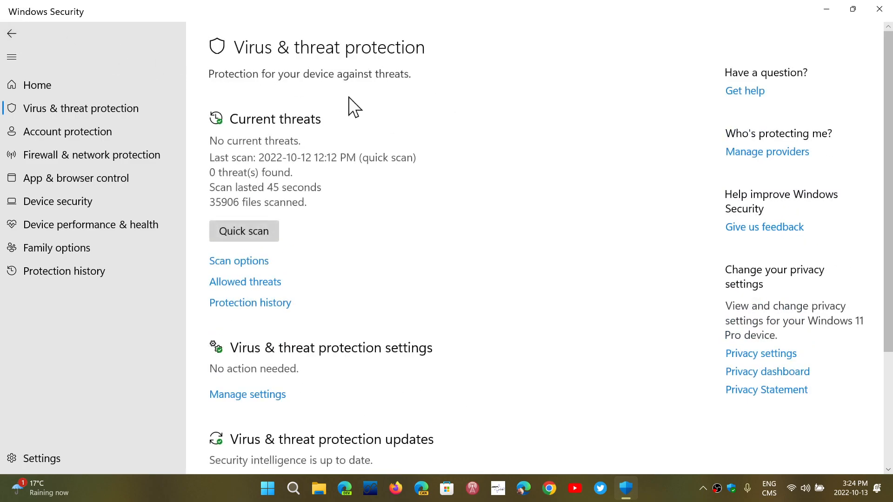
mouse_move(504, 273)
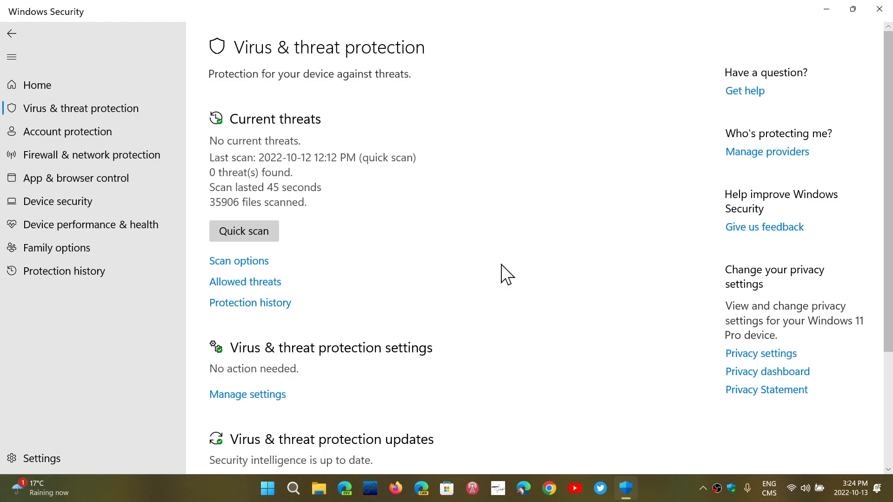
mouse_move(249, 302)
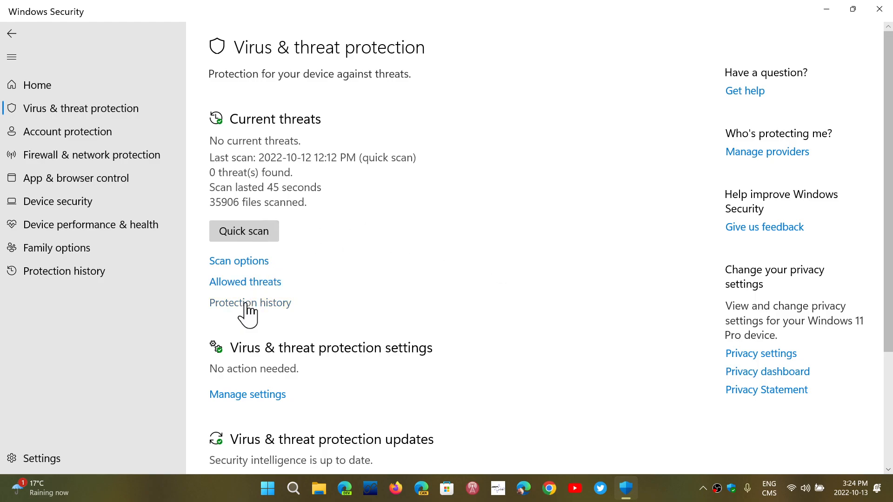
Step: View the empty protection history, return to the overview, and scroll down
click(250, 302)
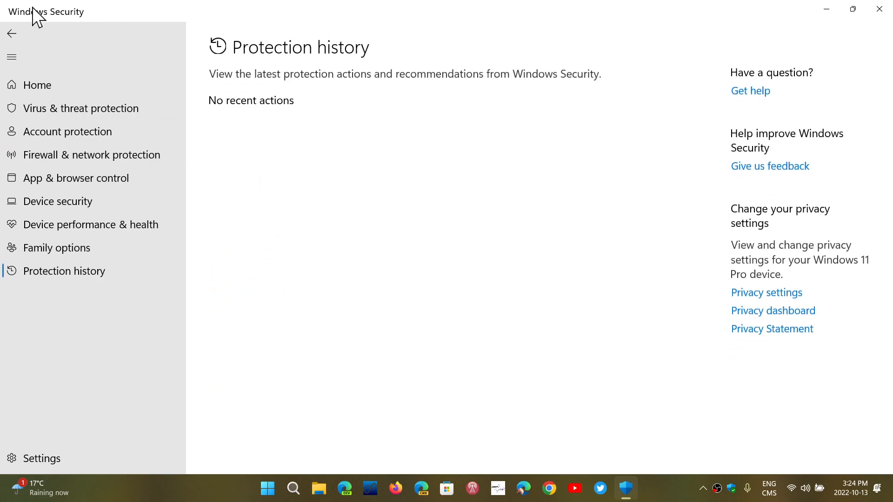
click(81, 107)
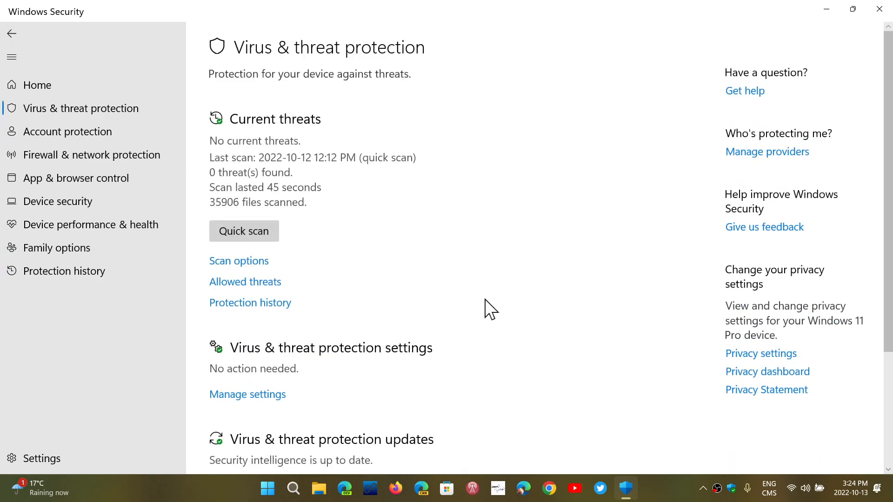
scroll(down, 3)
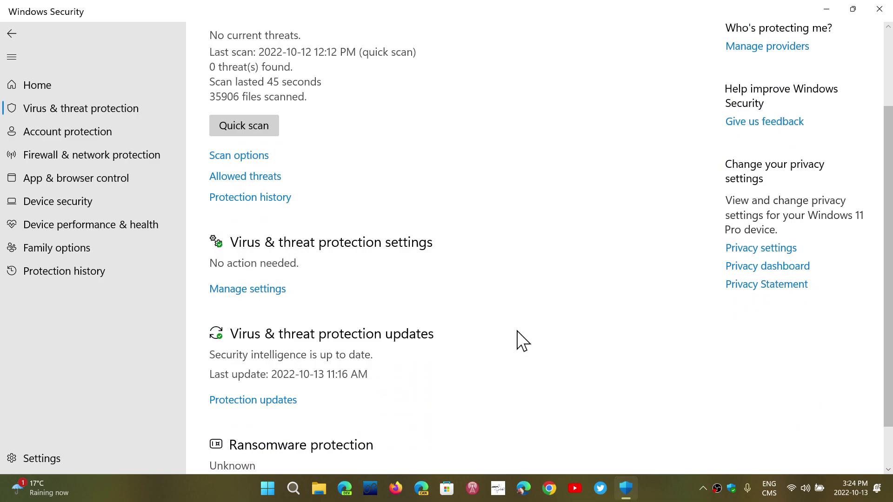
mouse_move(287, 233)
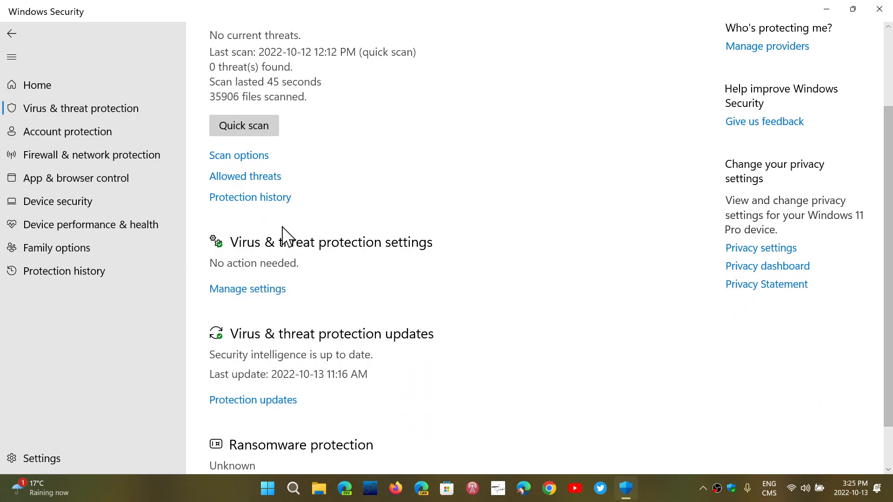
click(247, 289)
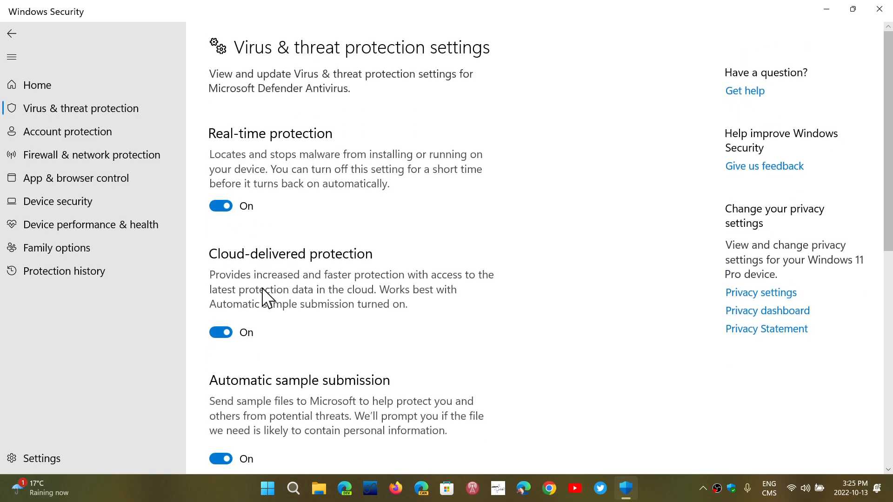
scroll(down, 3)
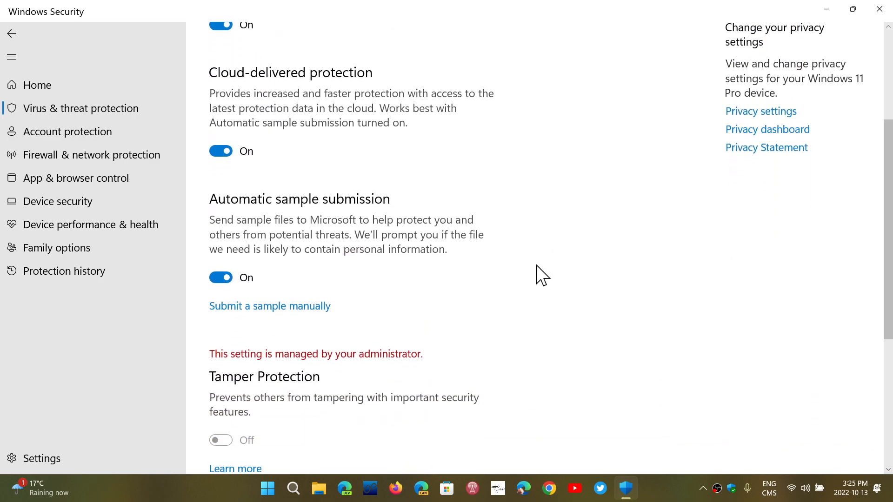
scroll(up, 3)
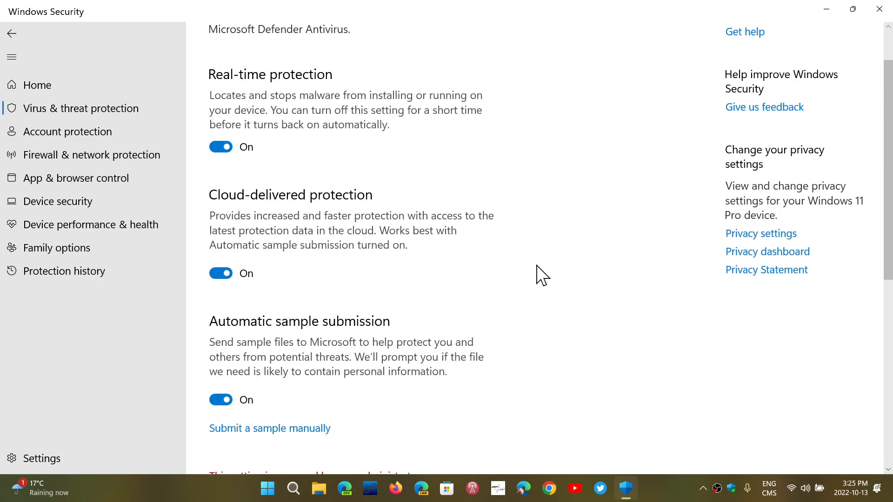
mouse_move(339, 173)
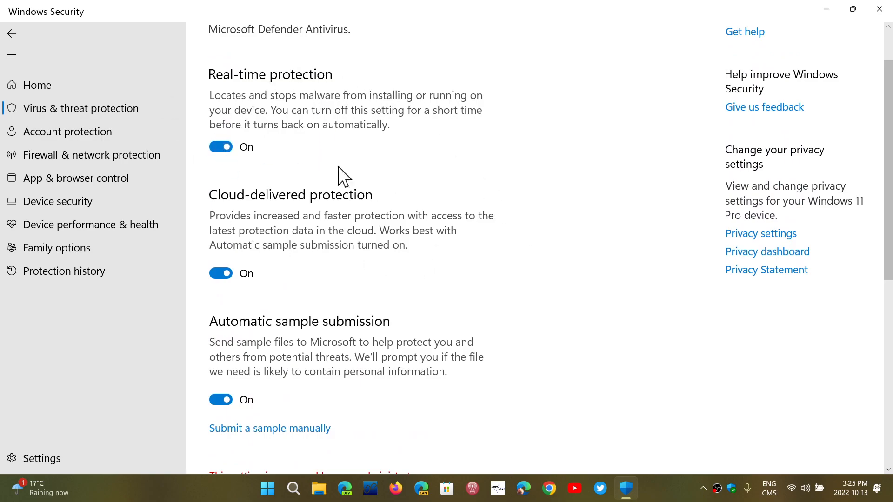
scroll(down, 3)
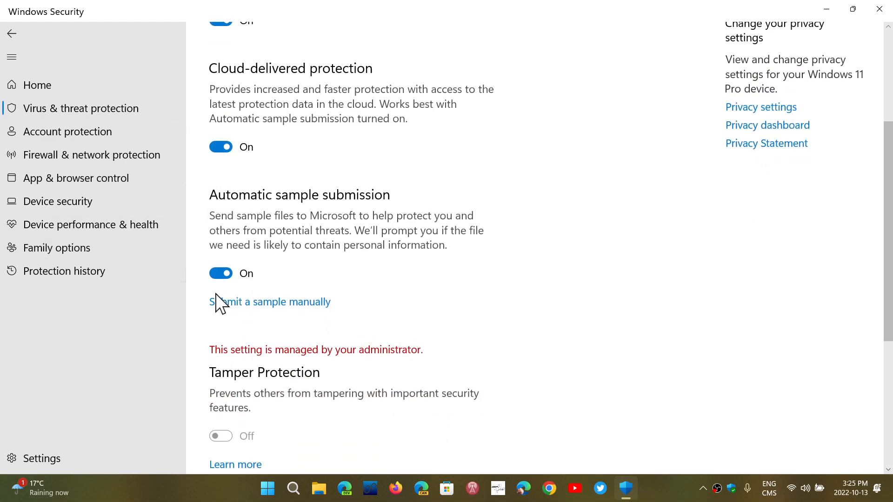
scroll(down, 3)
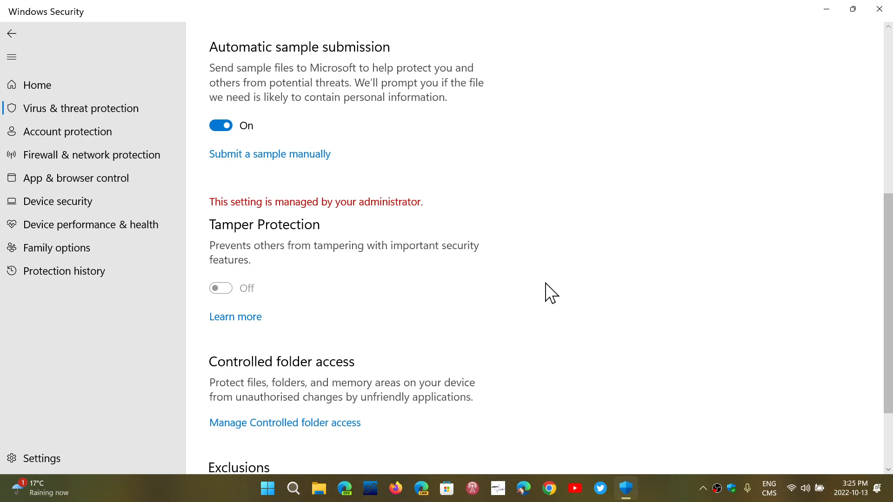
mouse_move(239, 289)
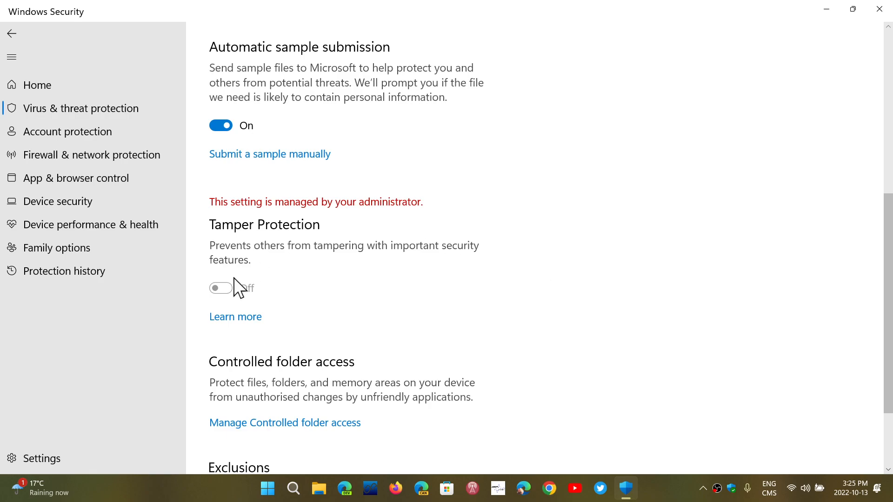
mouse_move(418, 313)
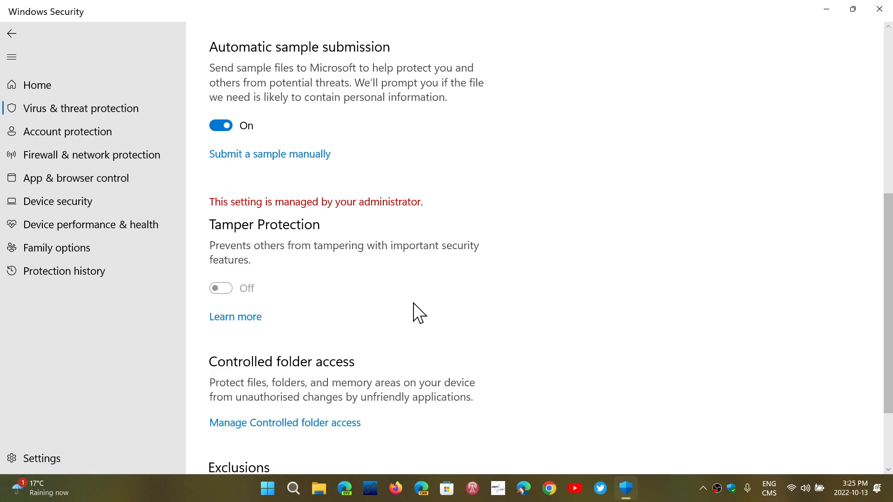
scroll(down, 3)
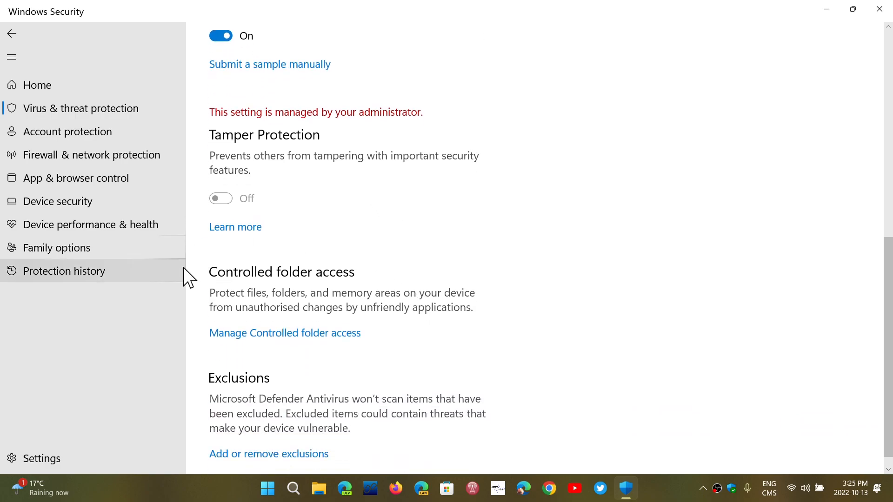
mouse_move(474, 361)
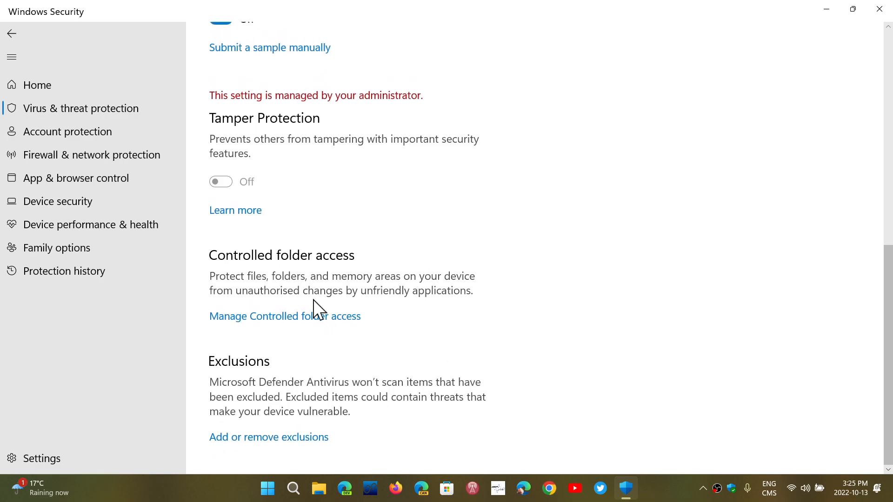
mouse_move(546, 411)
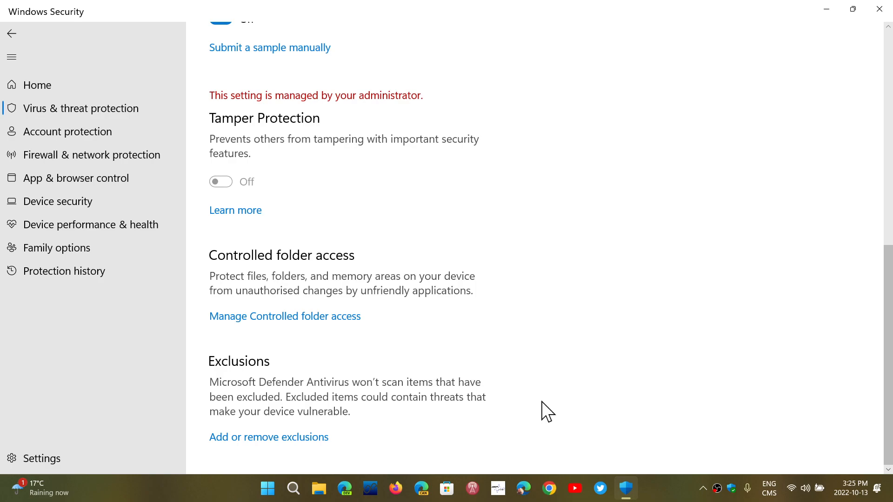
scroll(up, 3)
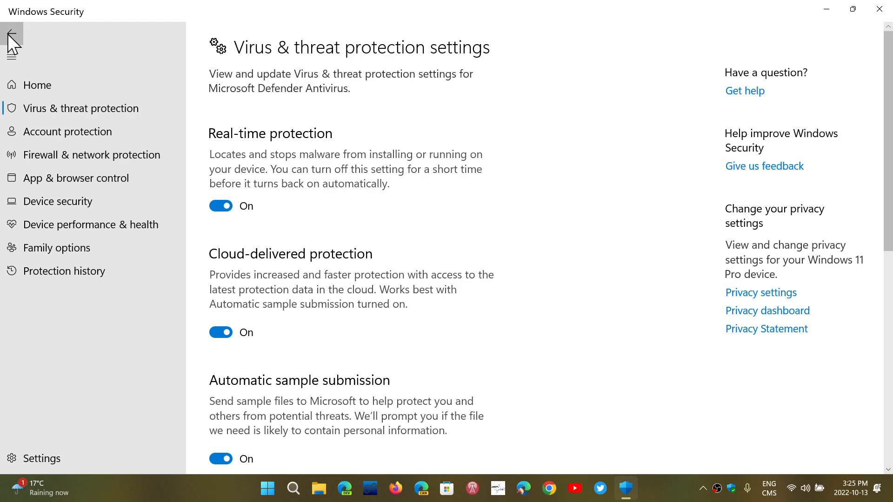
Step: Return to the overview and scroll down to the Ransomware protection section
click(11, 33)
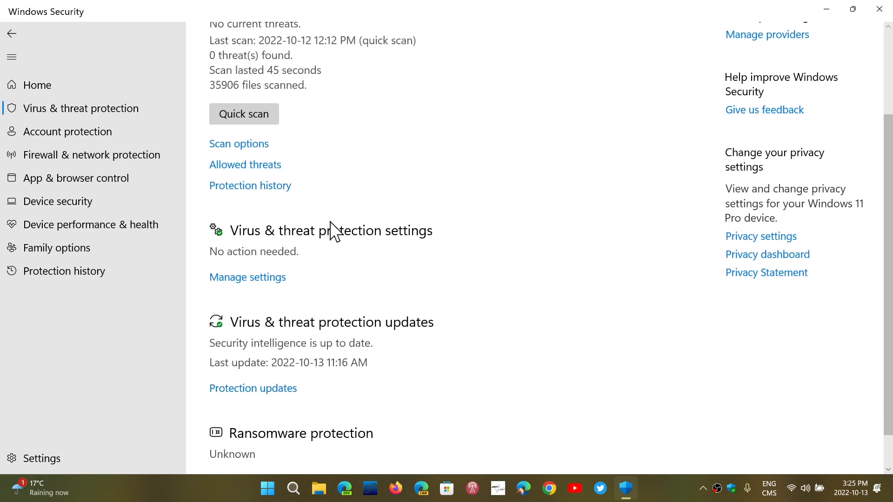
scroll(down, 3)
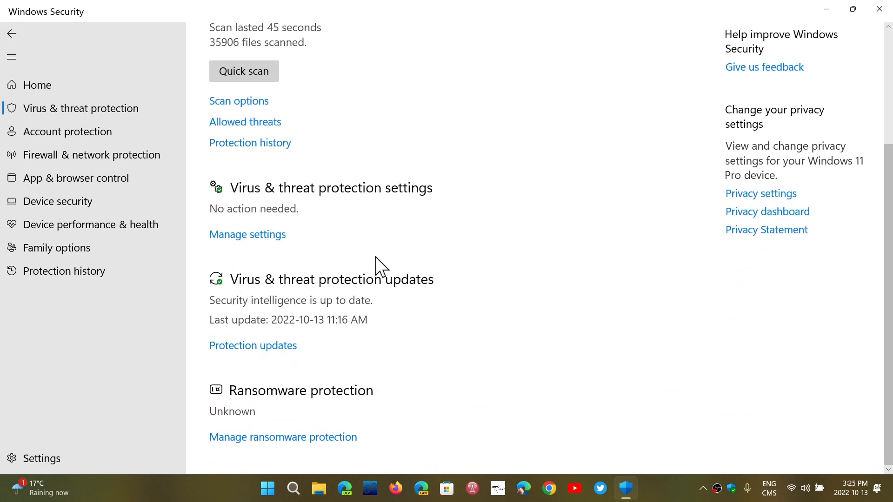
mouse_move(411, 339)
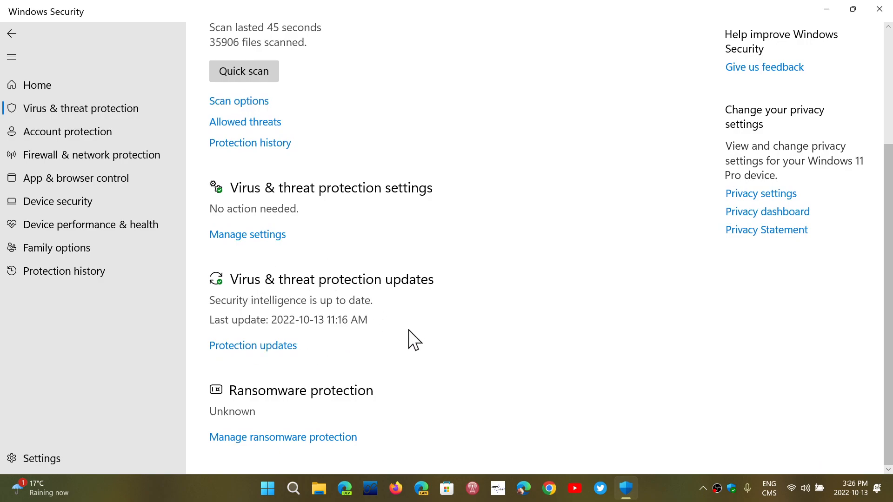
mouse_move(412, 365)
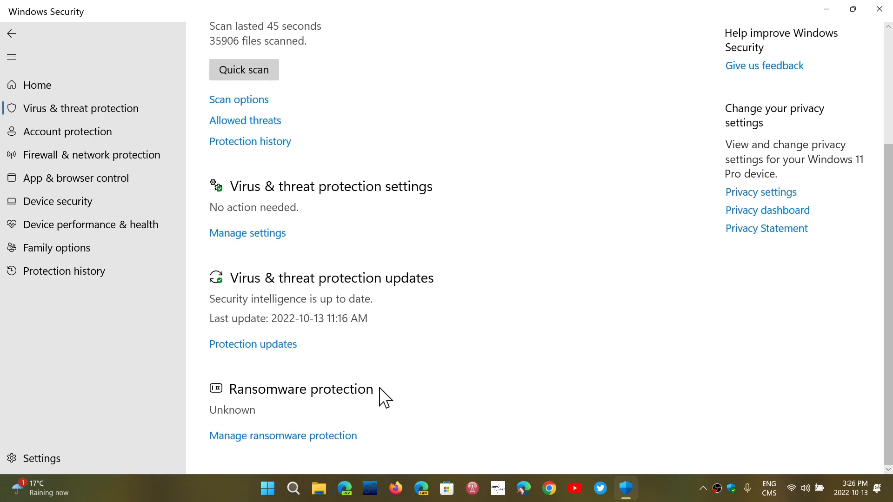
mouse_move(339, 444)
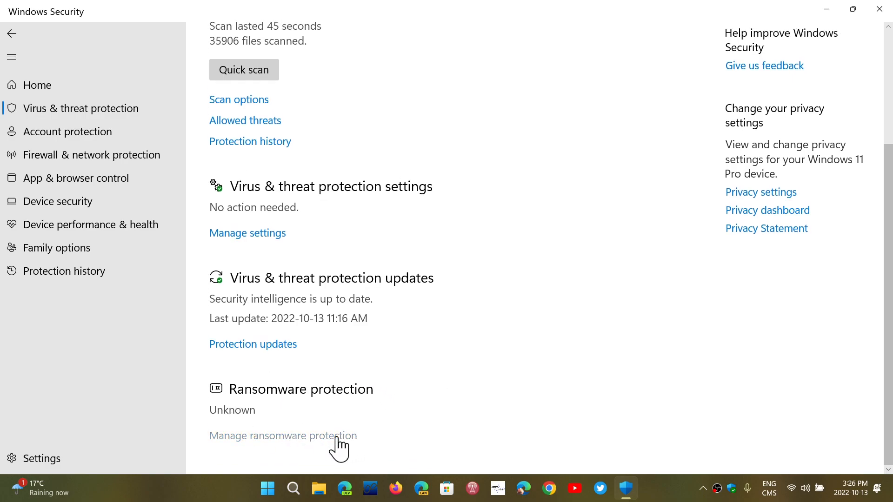
Step: Open Manage ransomware protection, showing controlled folder access off and OneDrive recovery unset
click(283, 435)
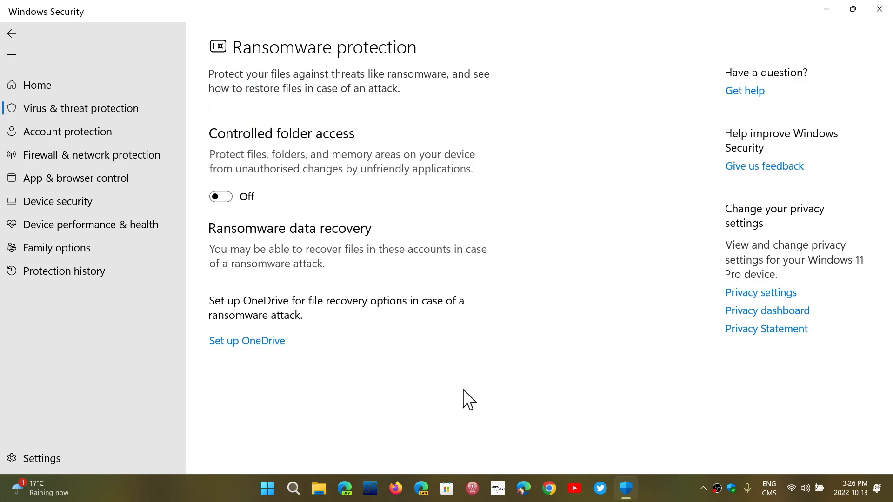
mouse_move(259, 231)
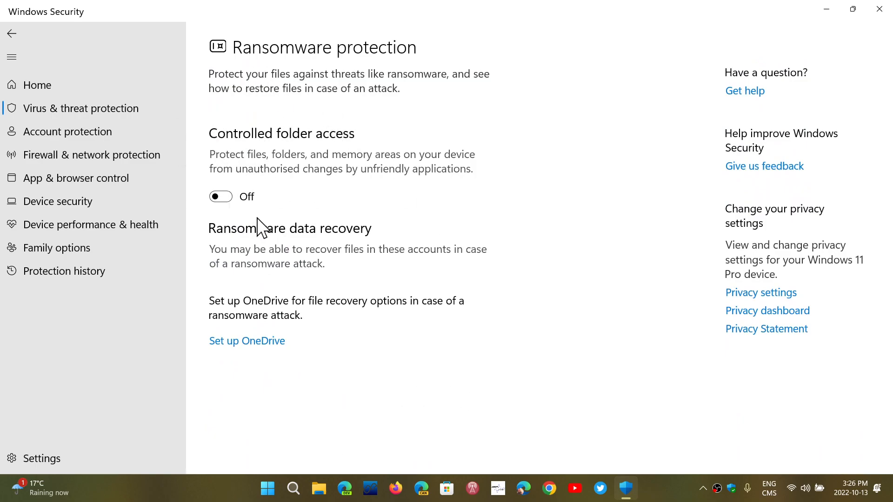
mouse_move(420, 271)
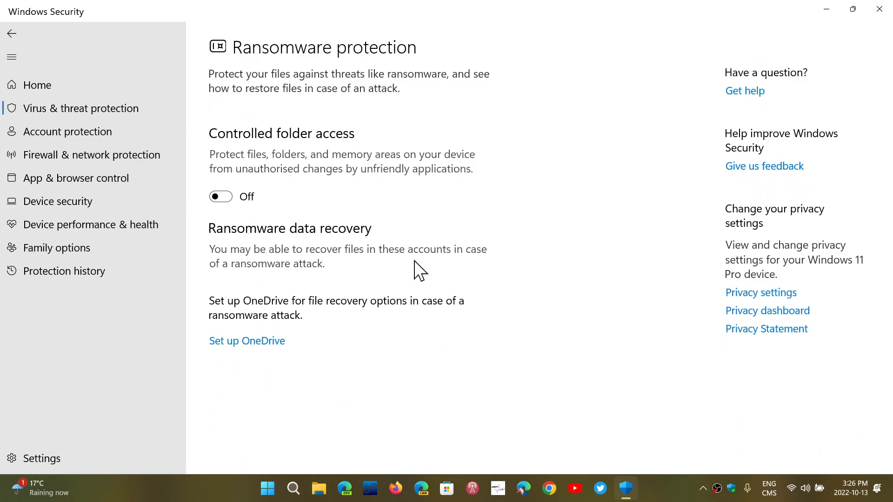
mouse_move(411, 370)
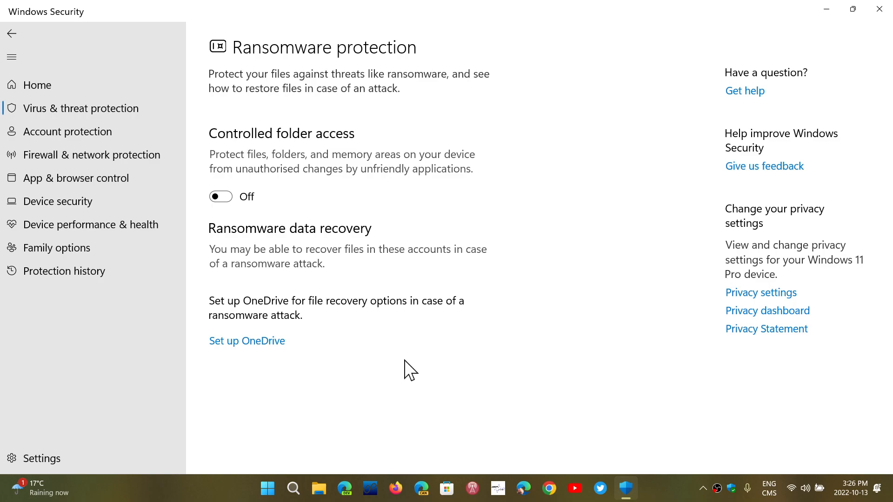
mouse_move(11, 33)
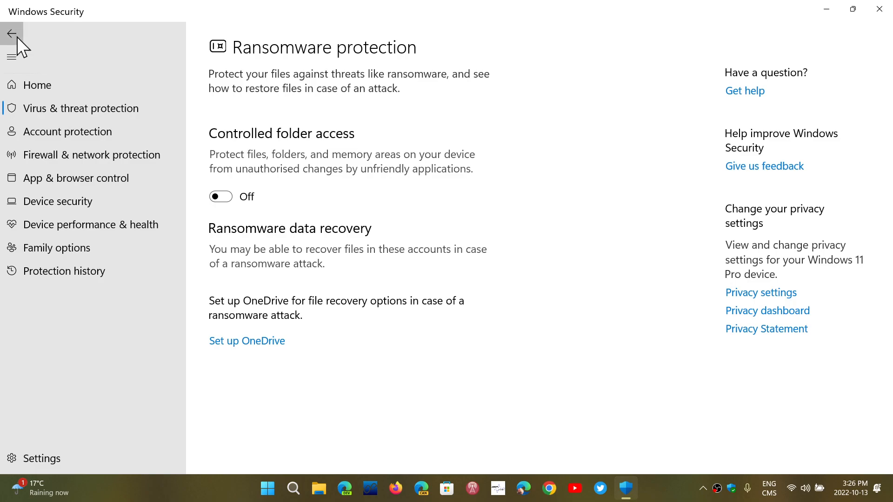
Step: Go back through the overview to the Security at a glance home page
click(12, 34)
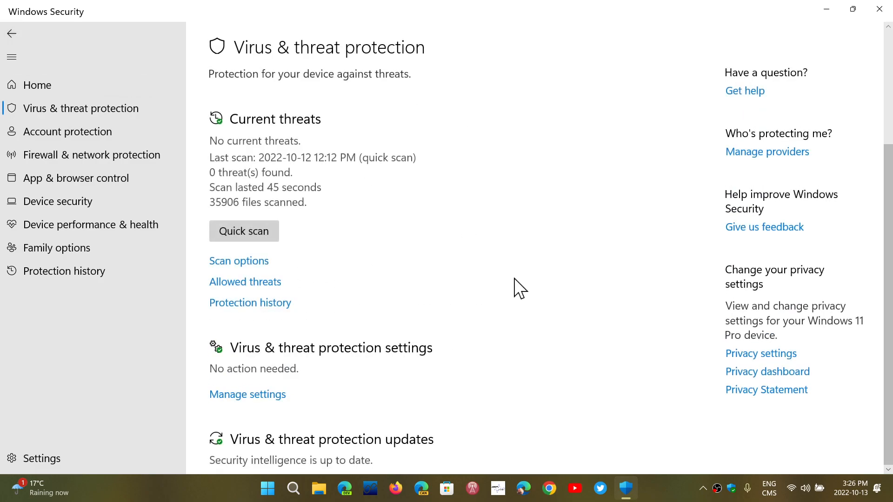
mouse_move(246, 84)
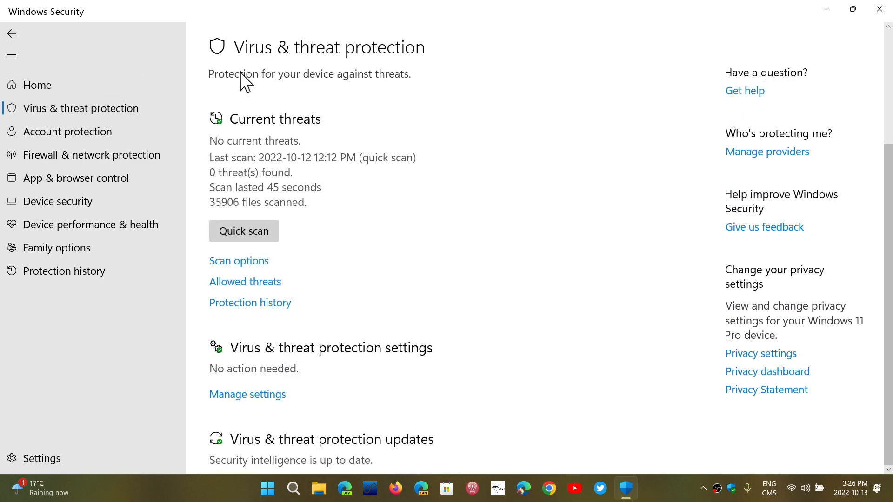
click(11, 33)
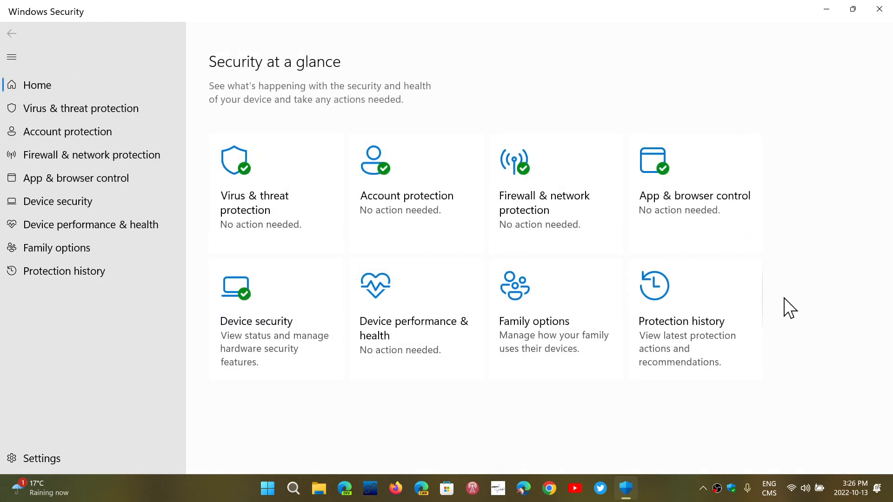
mouse_move(878, 36)
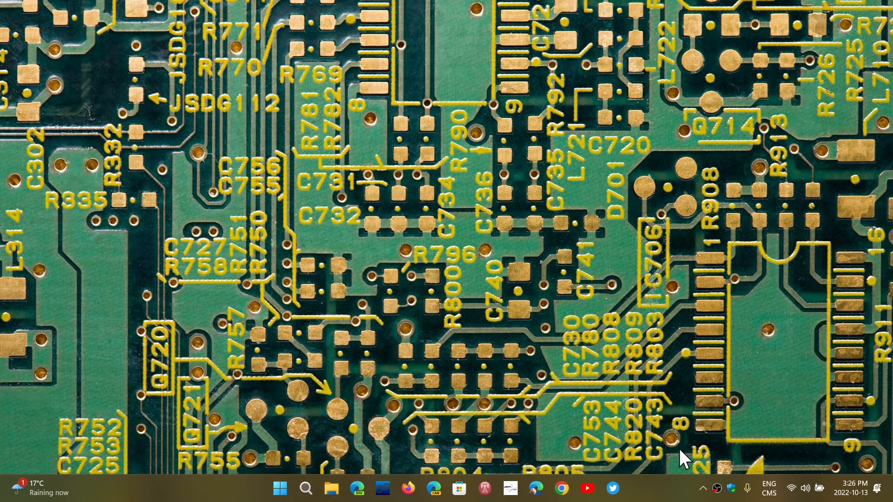
mouse_move(660, 500)
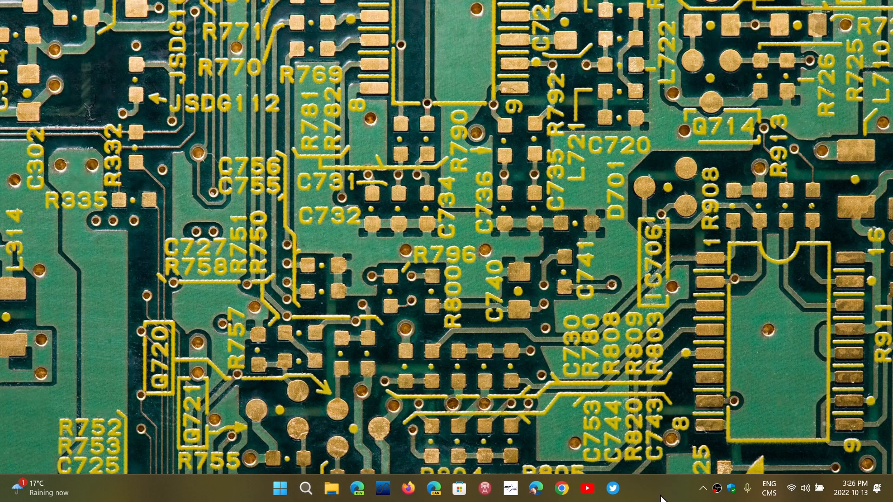